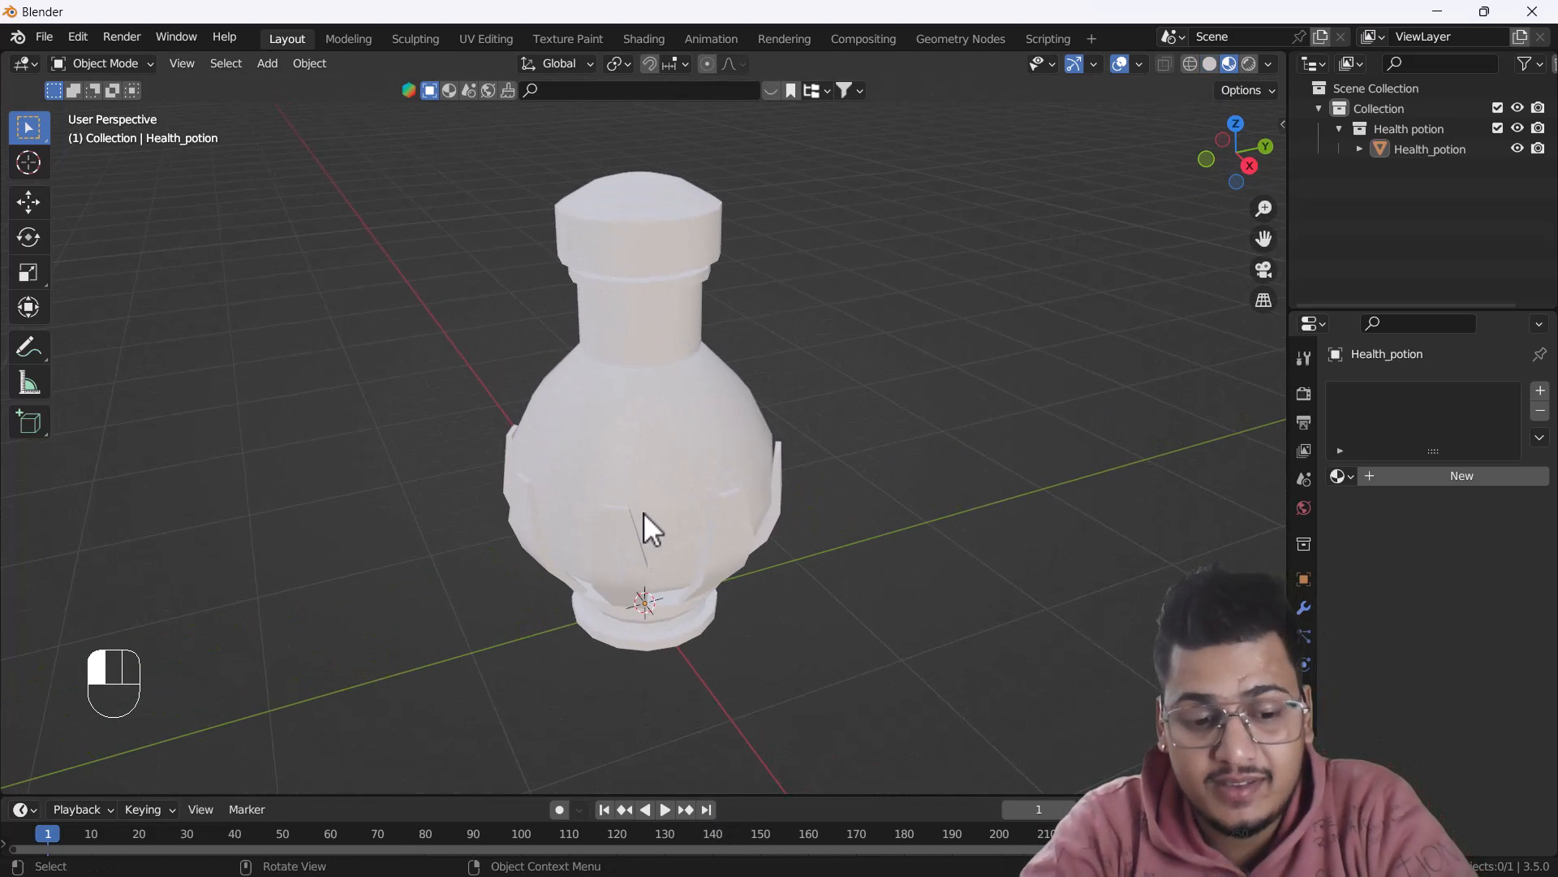
# Step: Give the whole potion a new material, Material.001, with an orange base color
pyautogui.press('Tab')
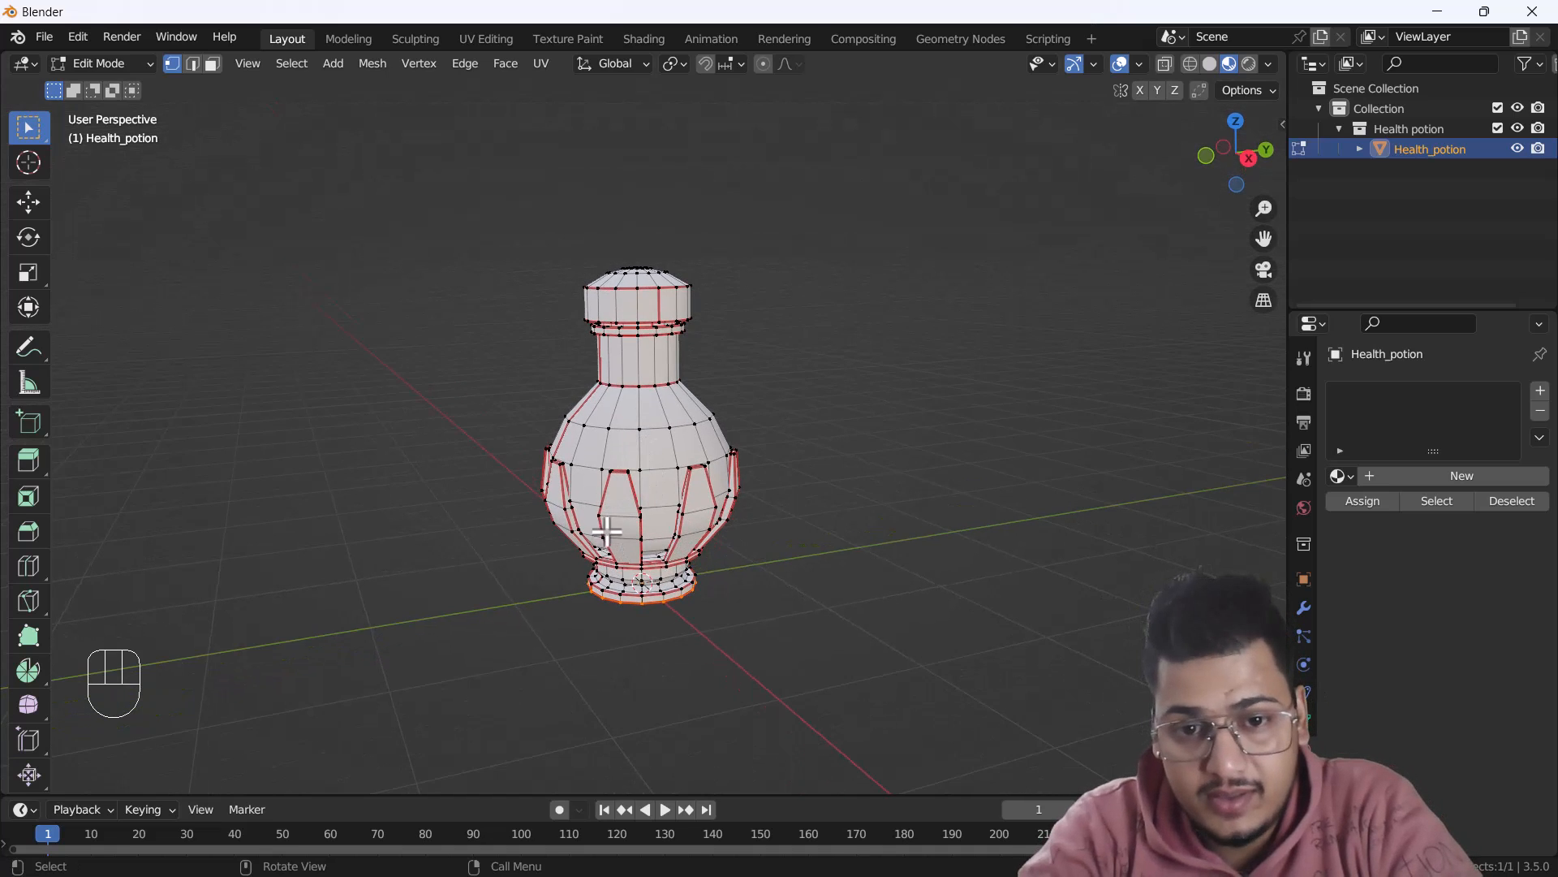
pyautogui.press('Tab')
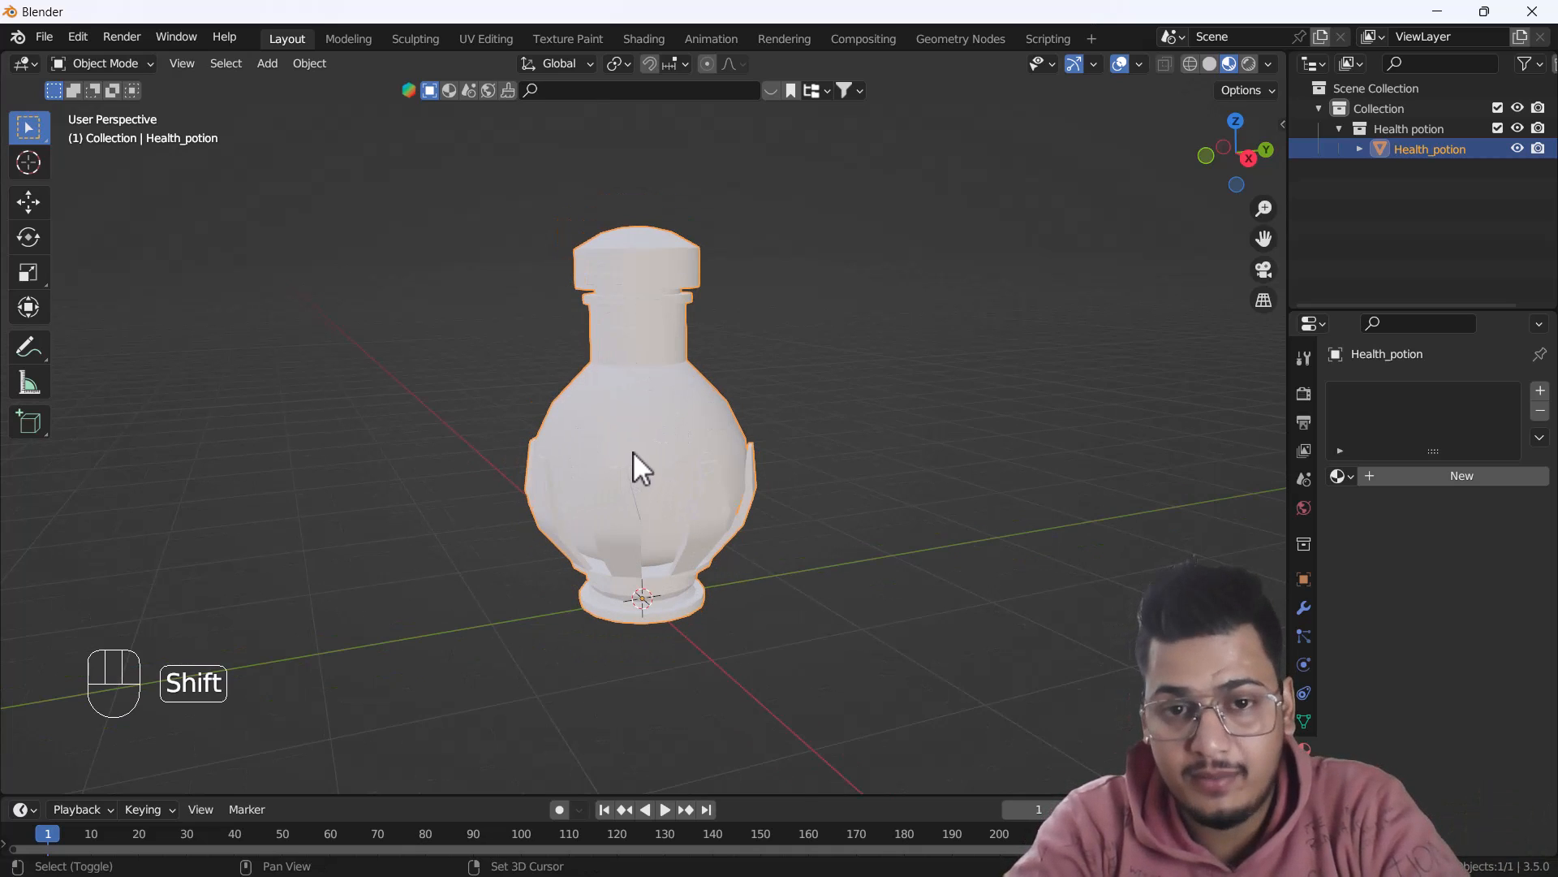
pyautogui.press('Ctrl+Z')
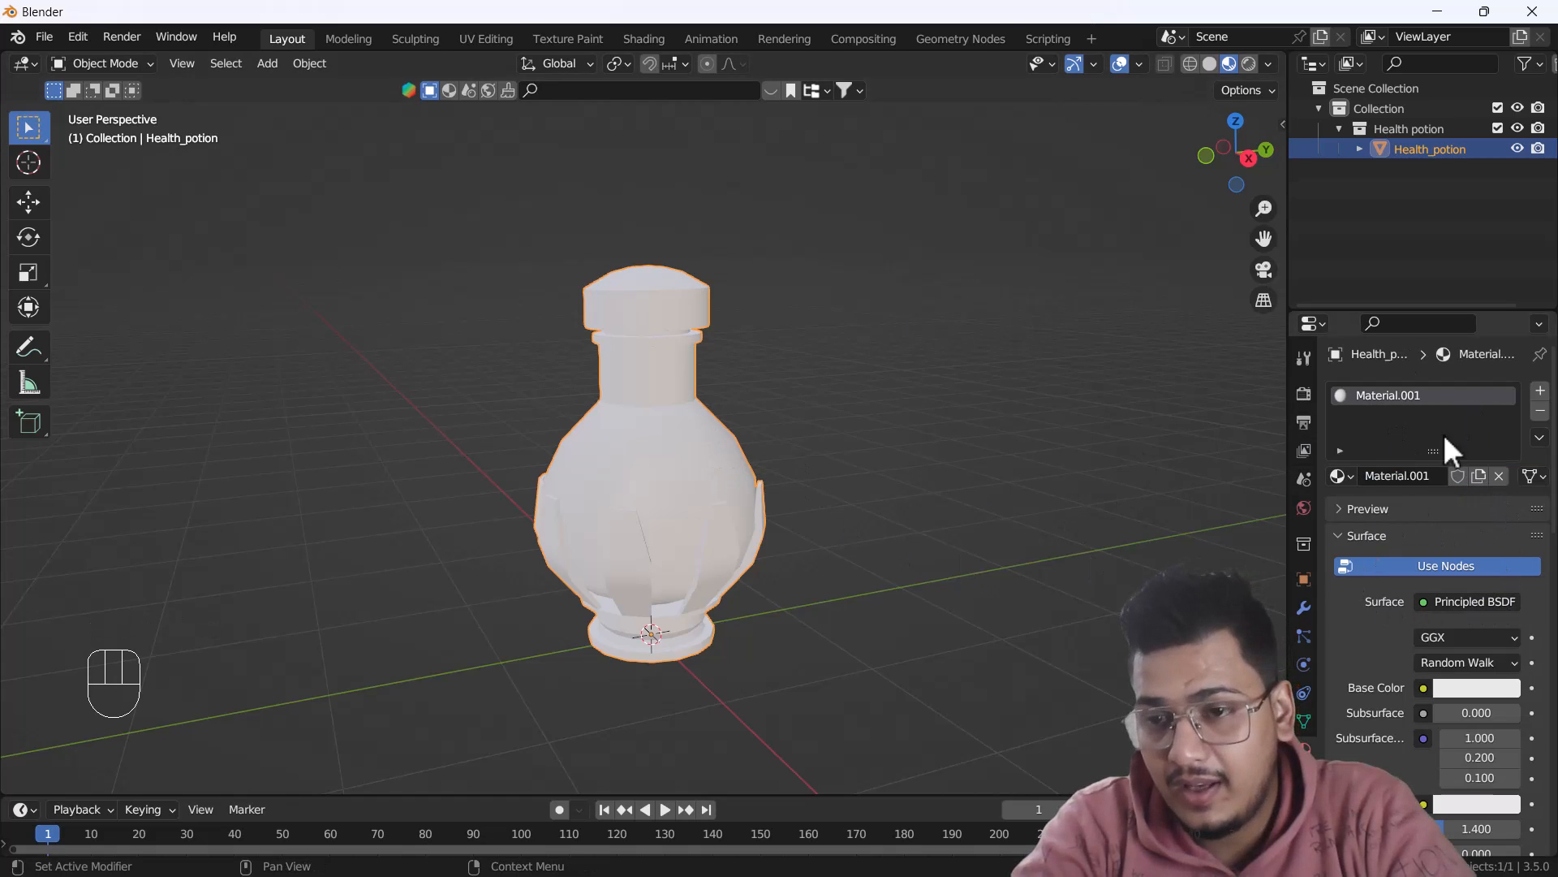
pyautogui.click(1459, 688)
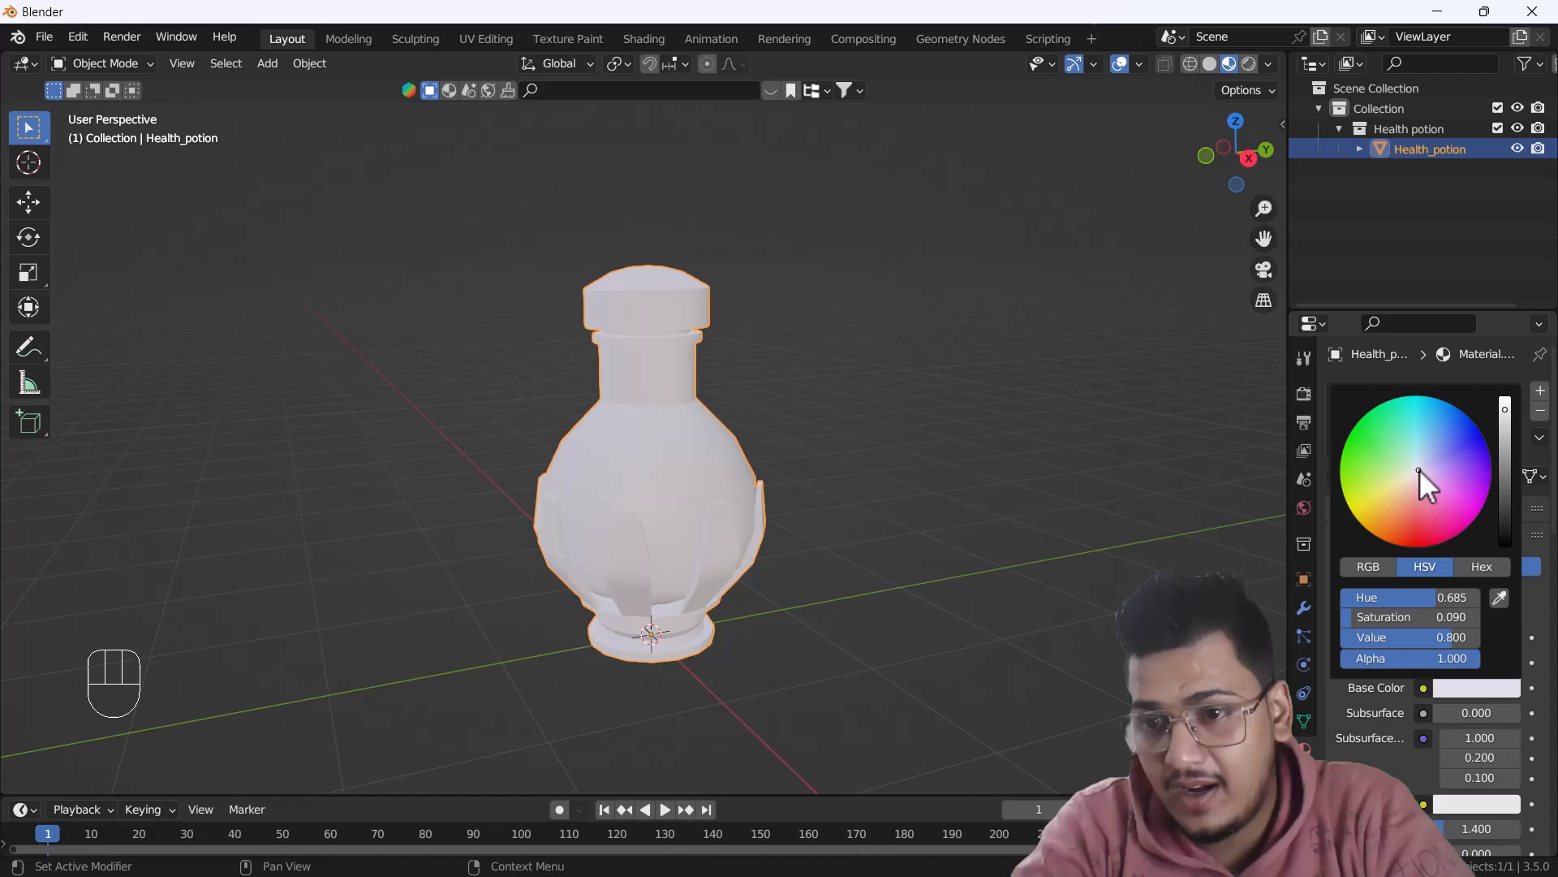
pyautogui.click(1406, 441)
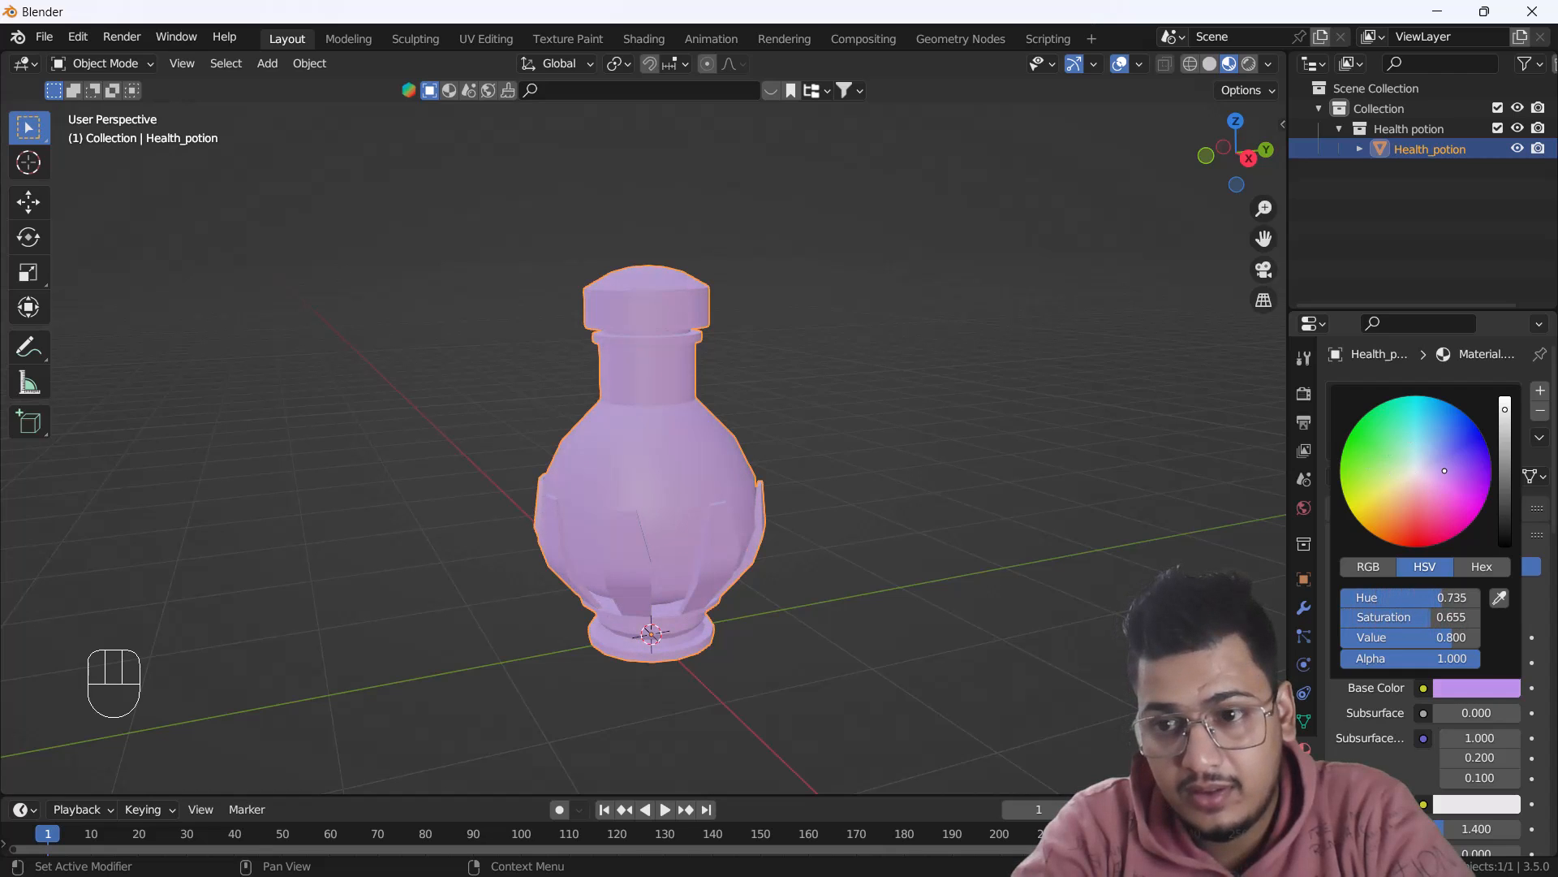
pyautogui.click(1411, 513)
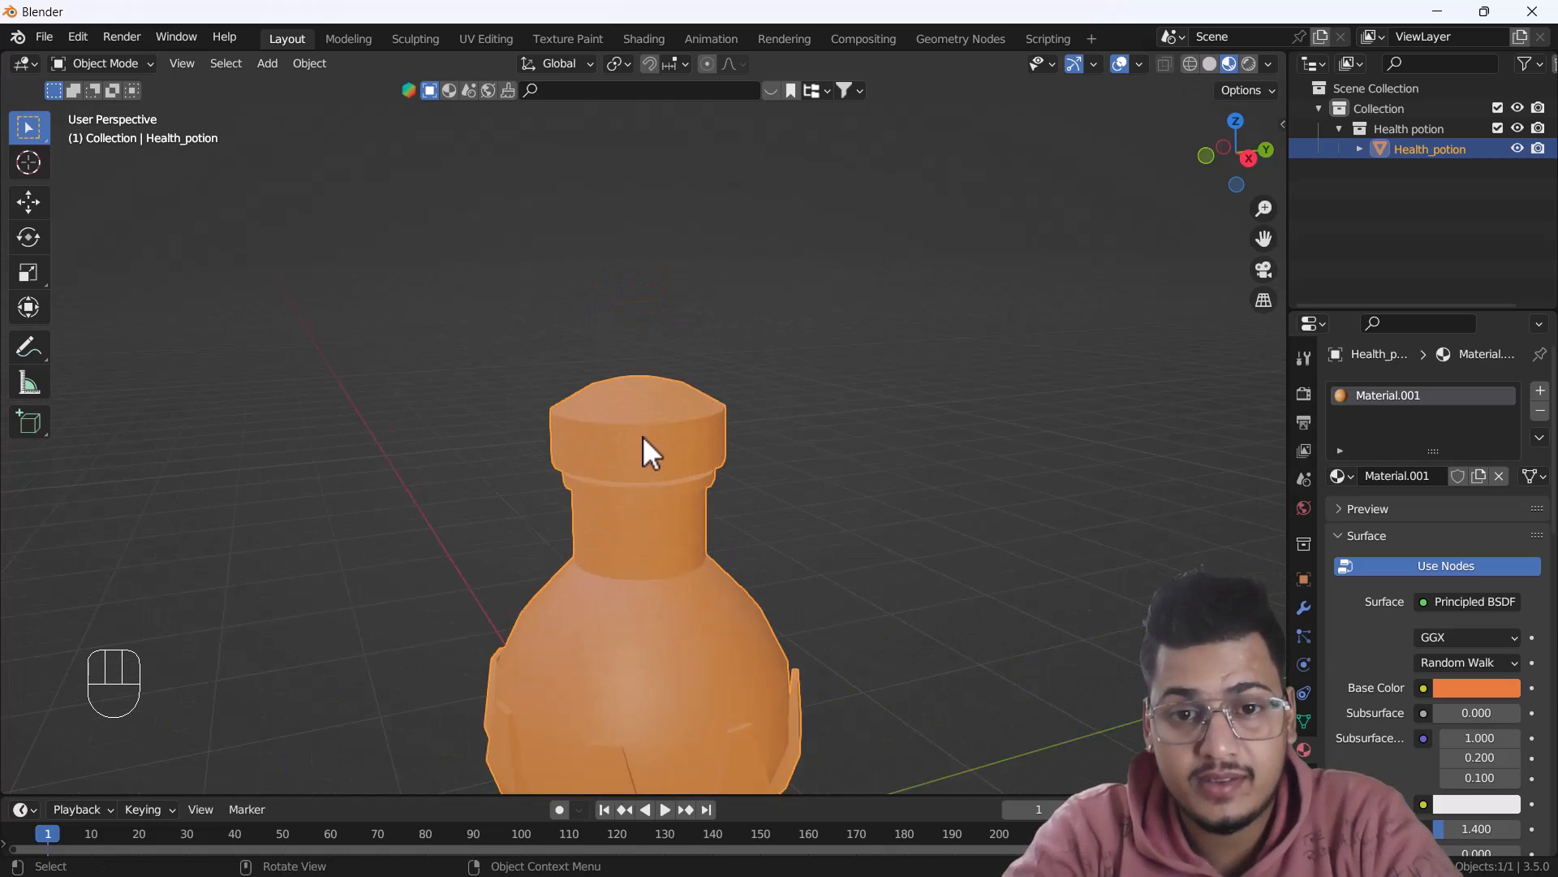
# Step: Assign a second material, Material.002, to the cap faces and colour it red
pyautogui.press('Tab')
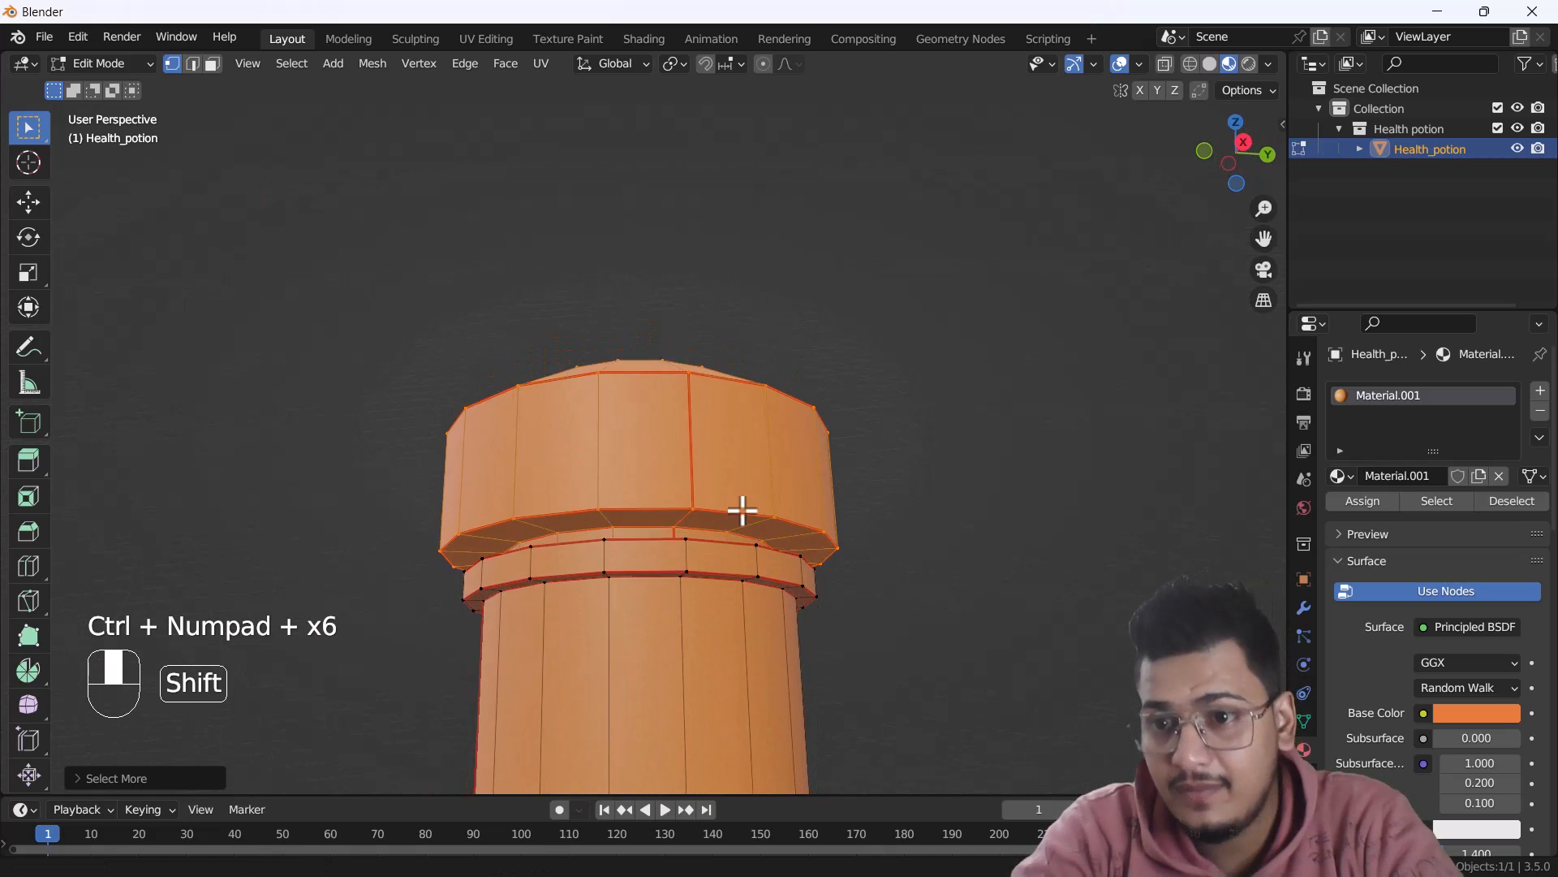
pyautogui.click(1539, 389)
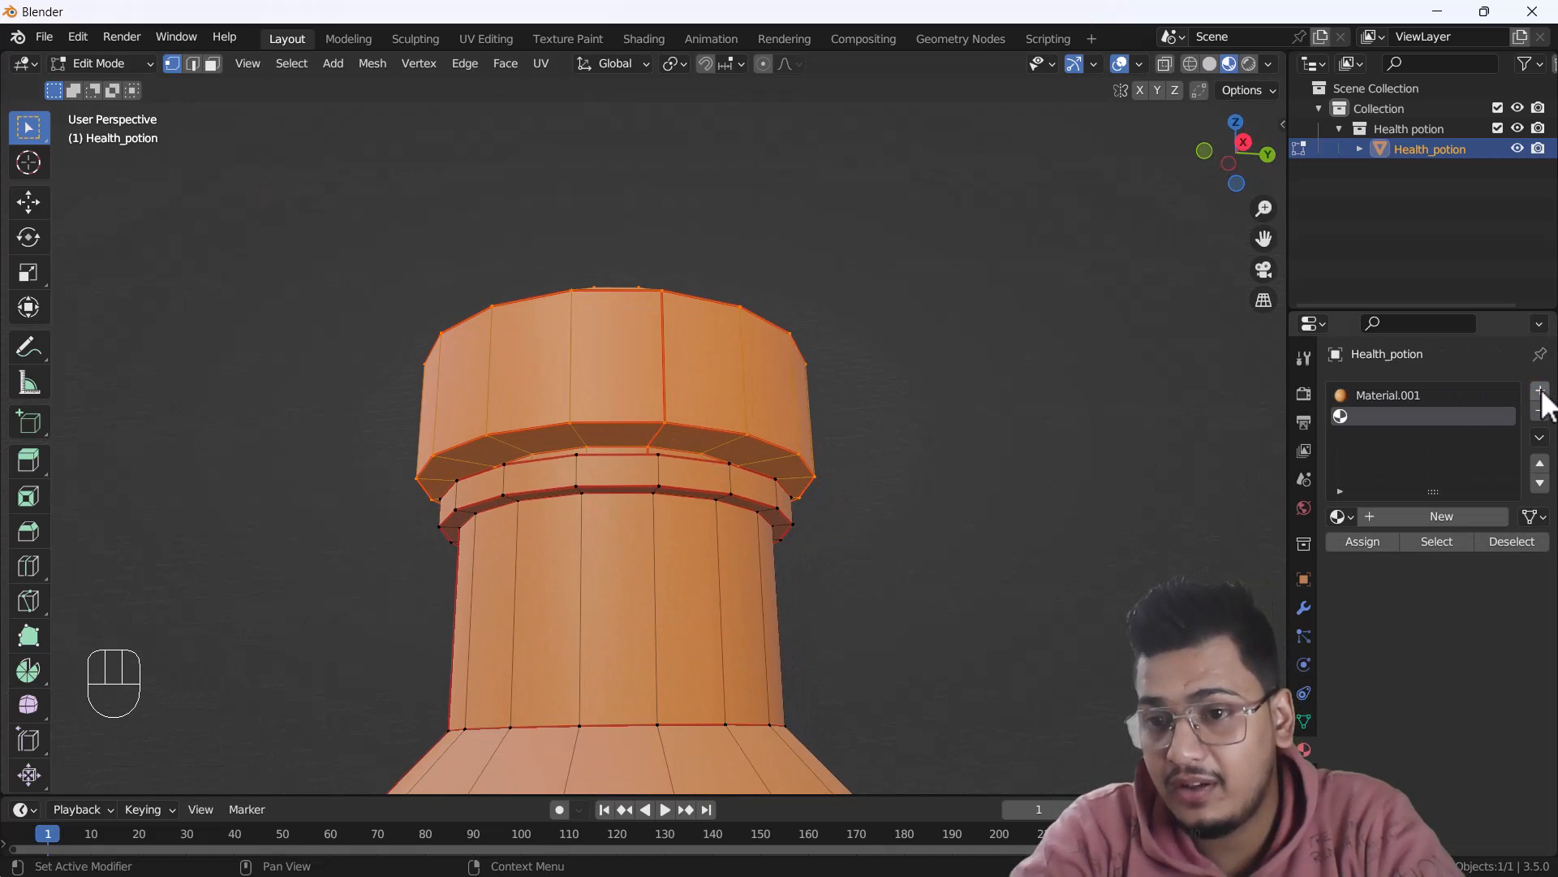
pyautogui.click(1540, 389)
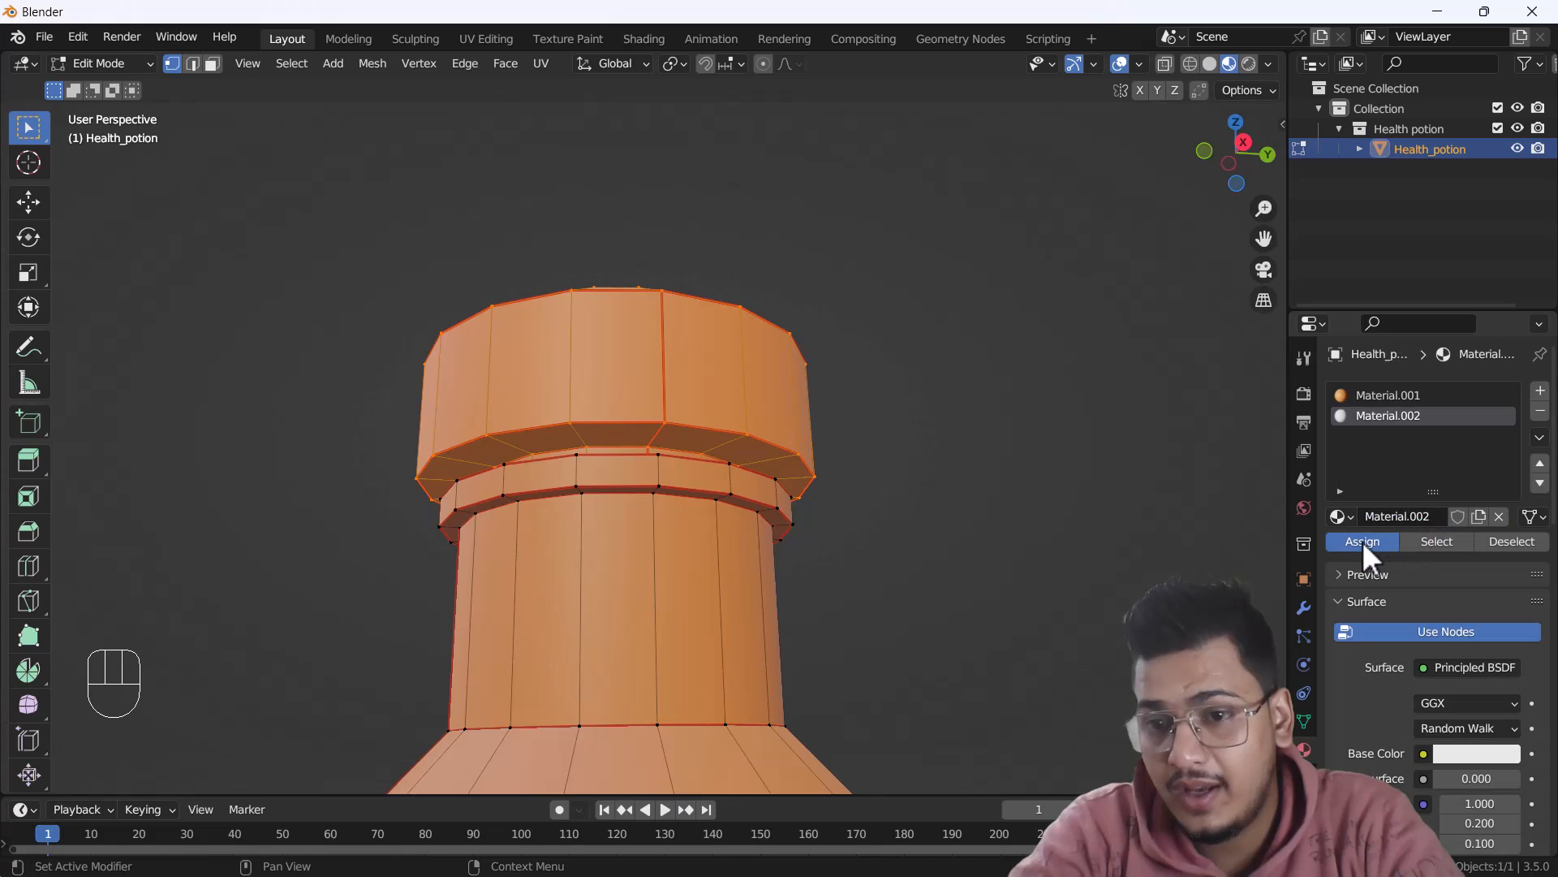
pyautogui.press('Tab')
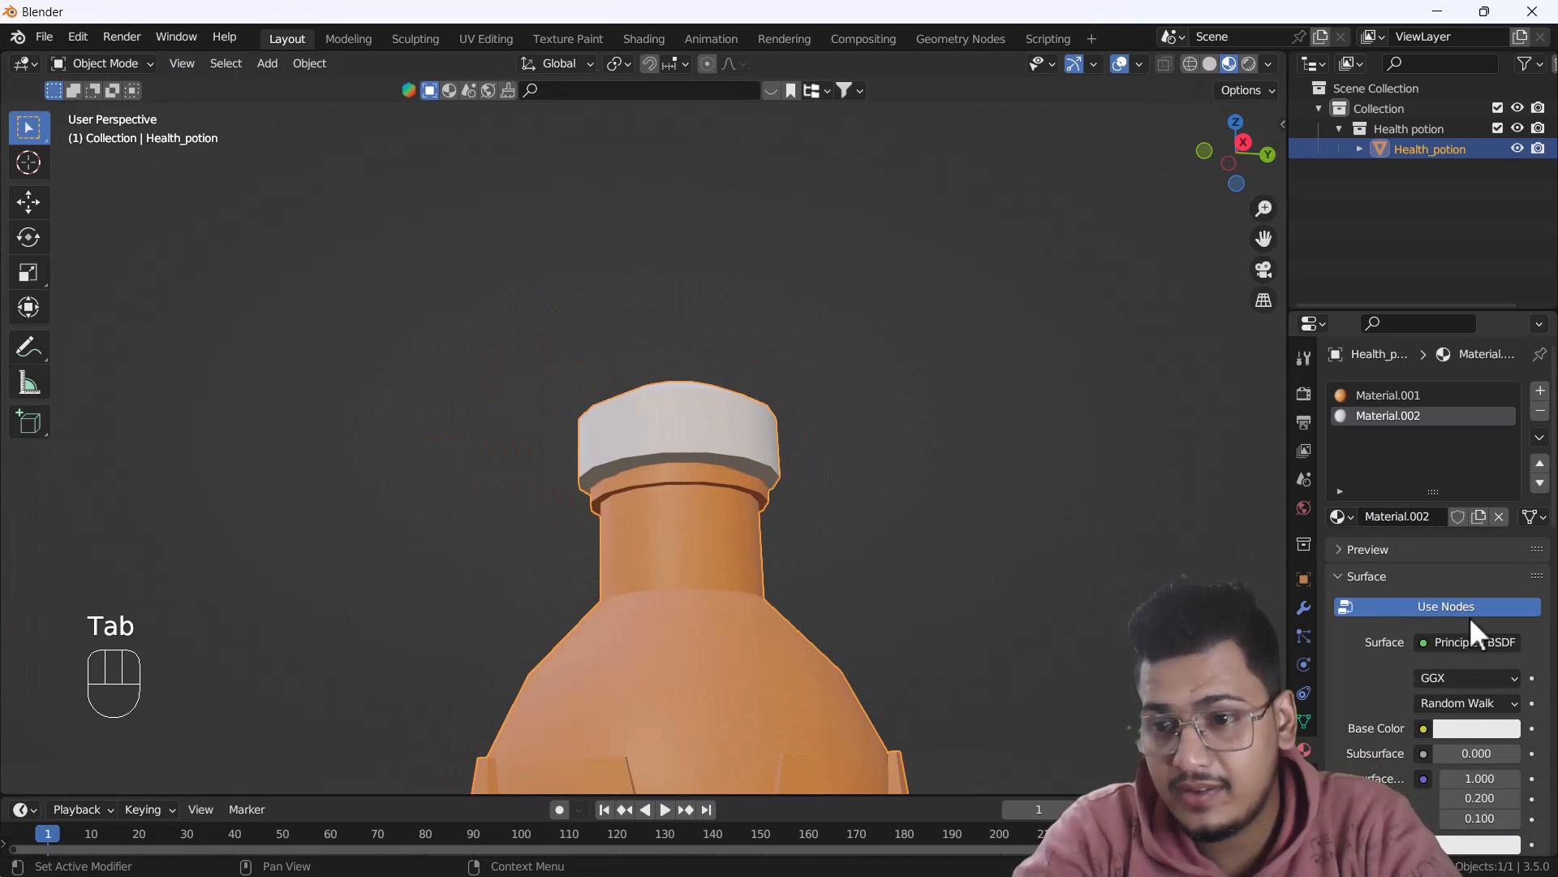
pyautogui.click(1476, 728)
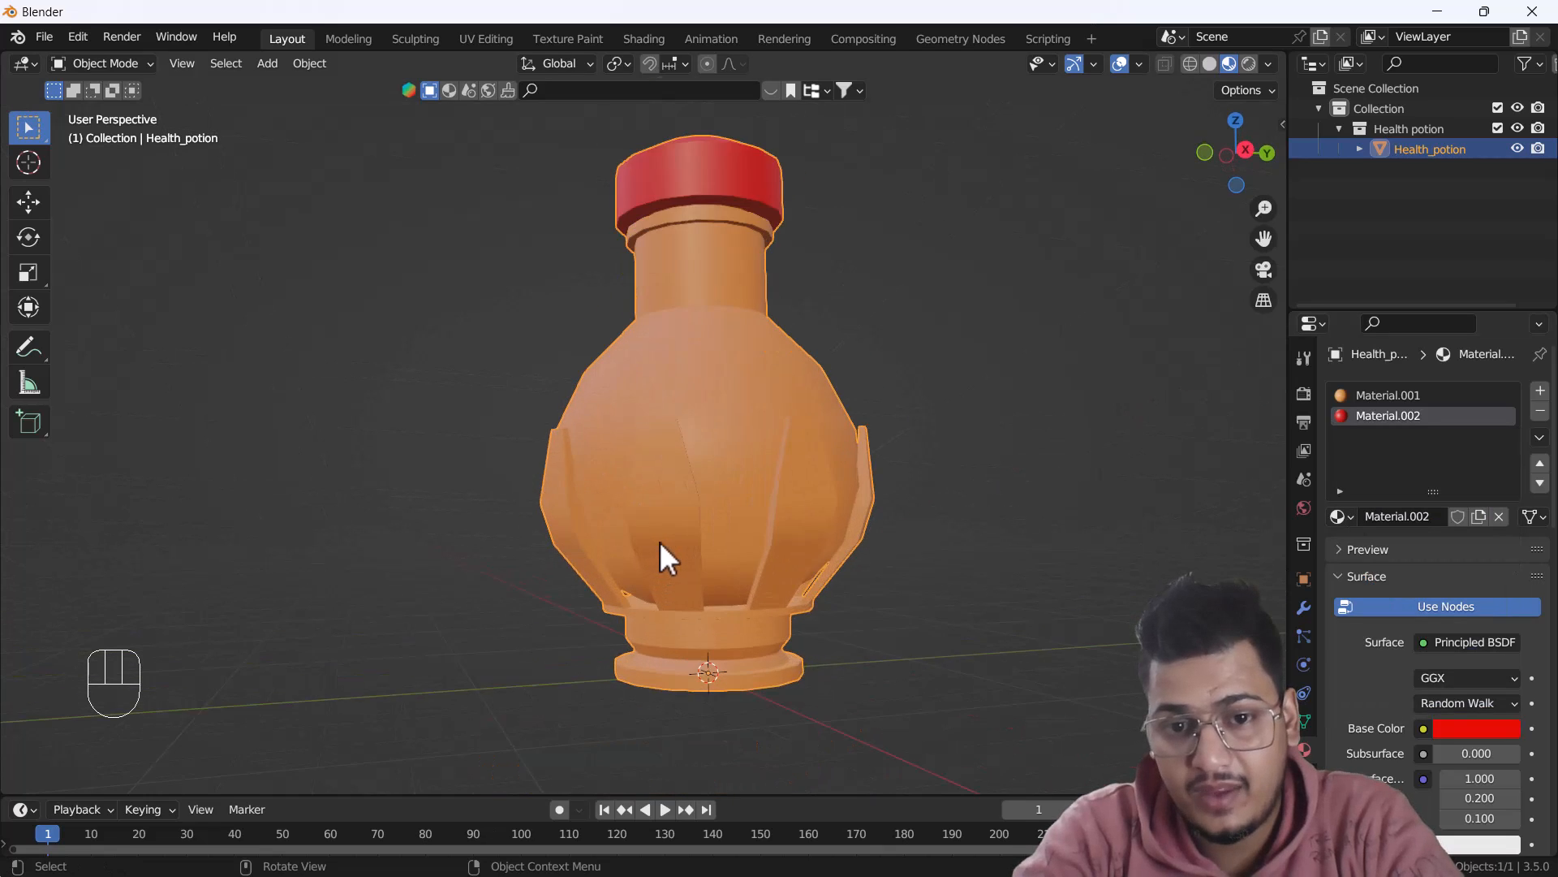
# Step: Assign Material.003 to the petal and base faces and colour it purple
pyautogui.press('Tab')
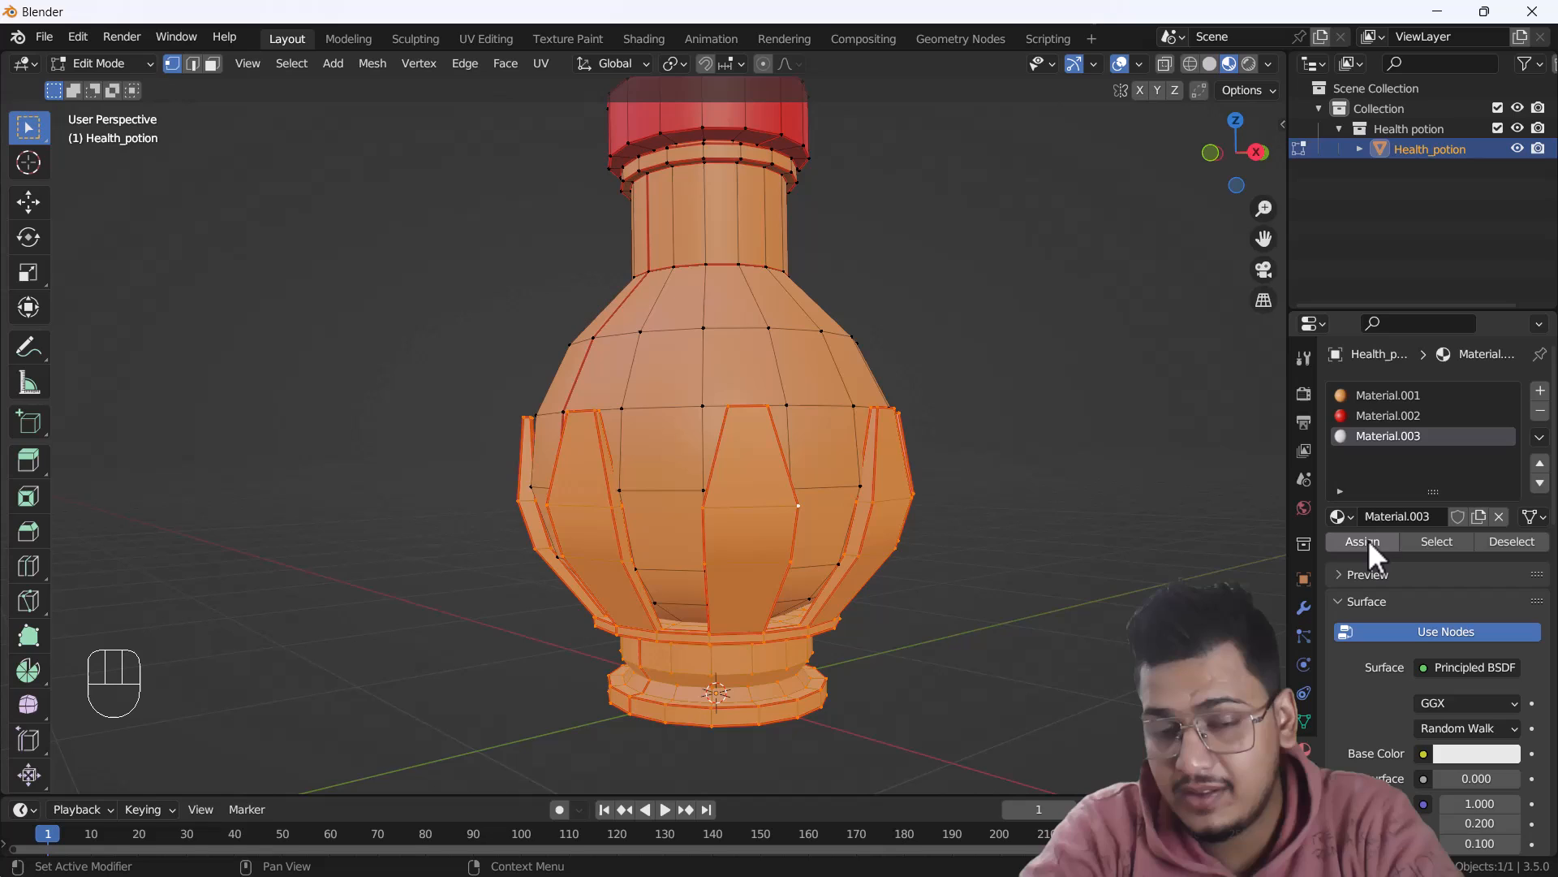
pyautogui.press('Tab')
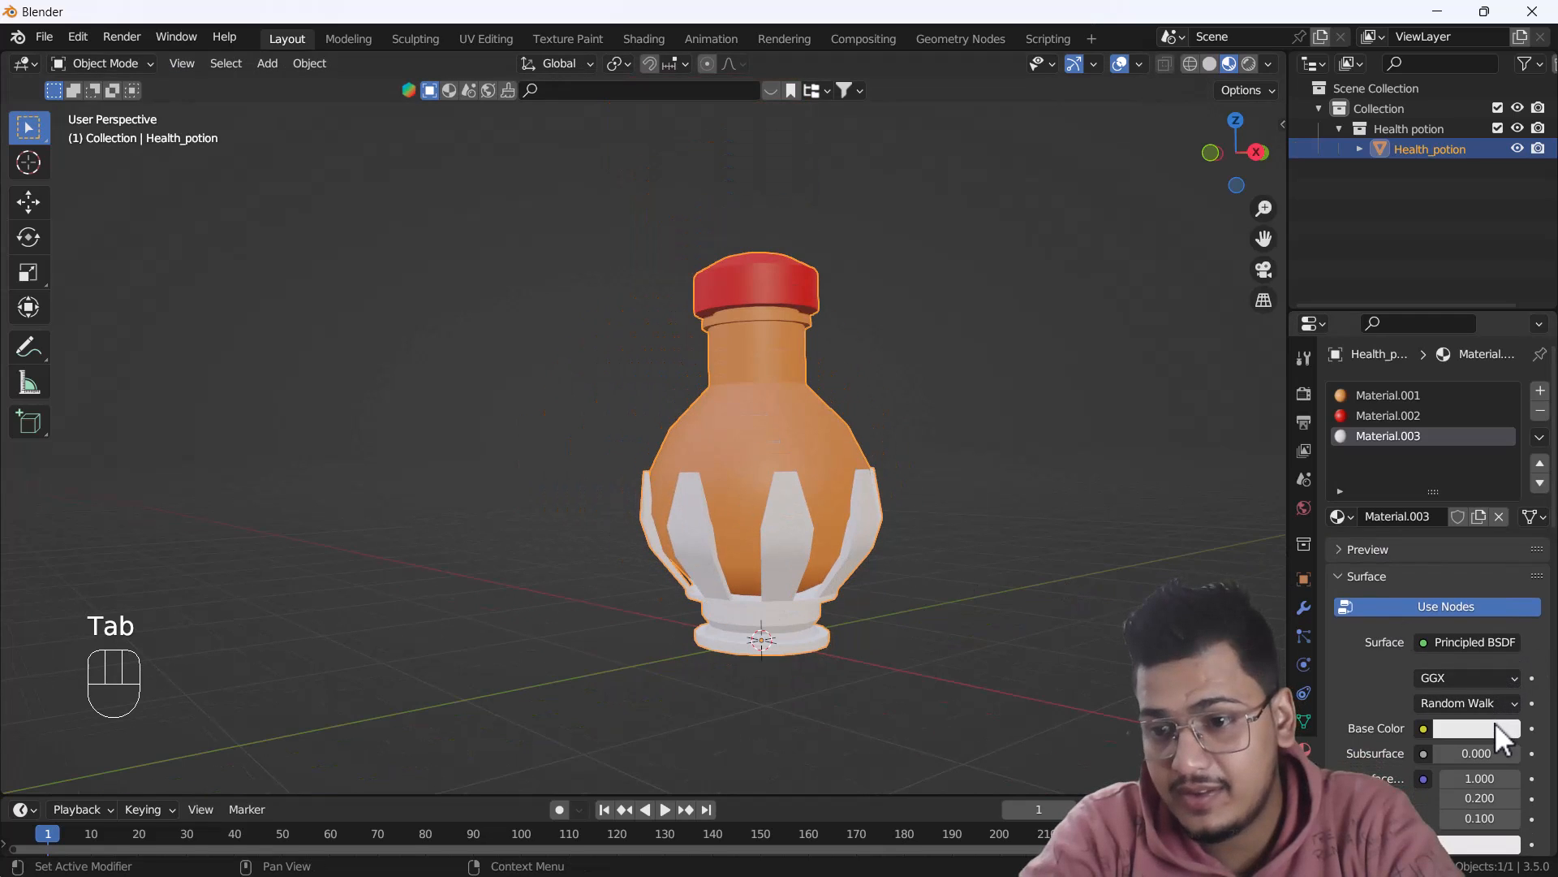
pyautogui.click(1466, 728)
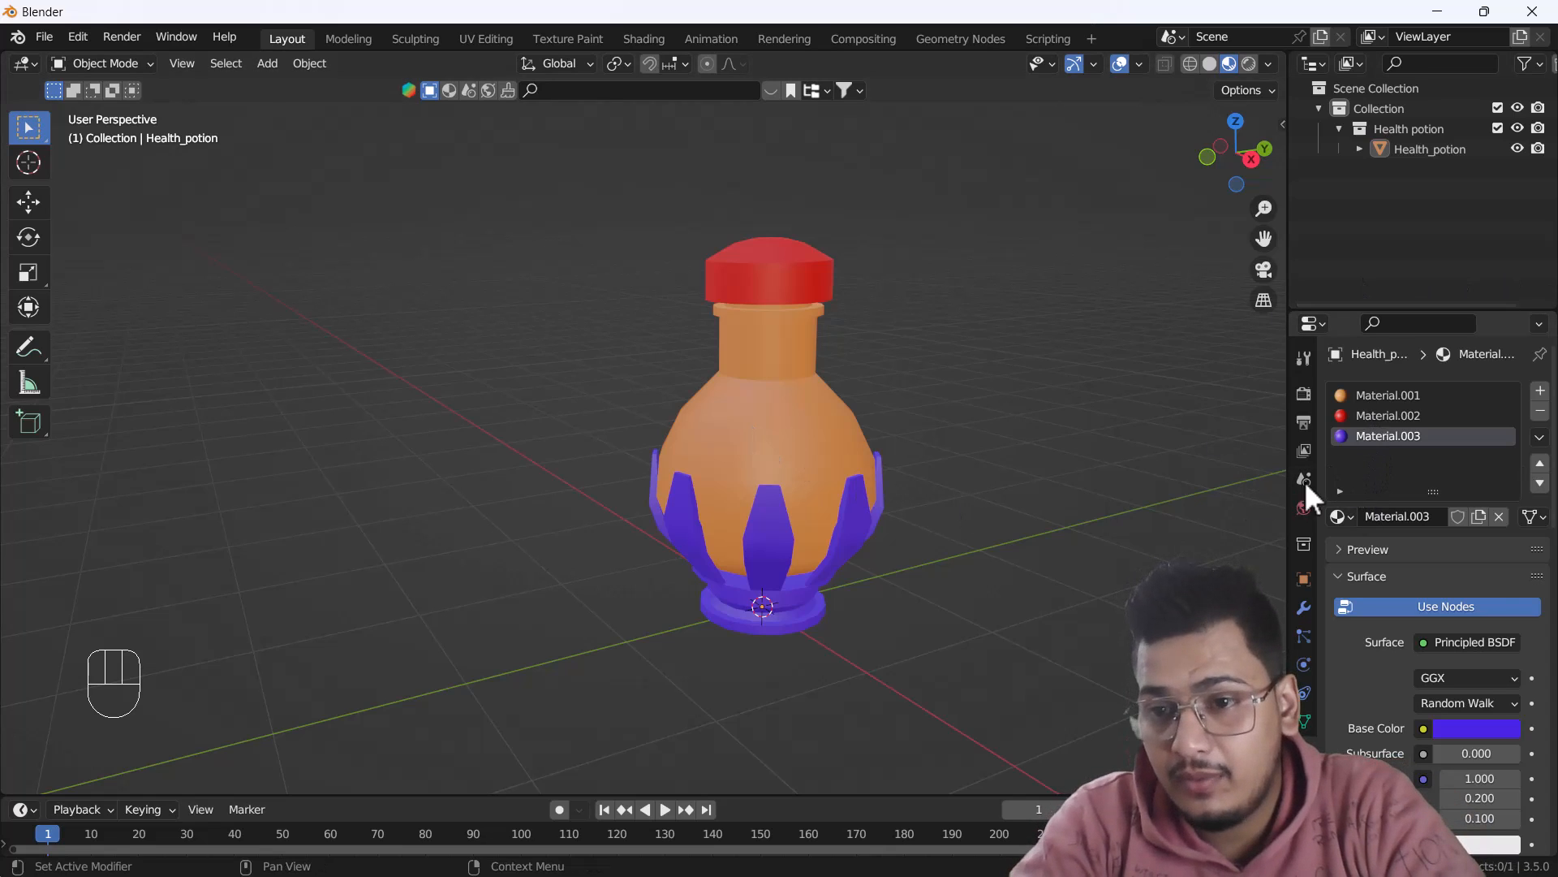
pyautogui.click(1430, 149)
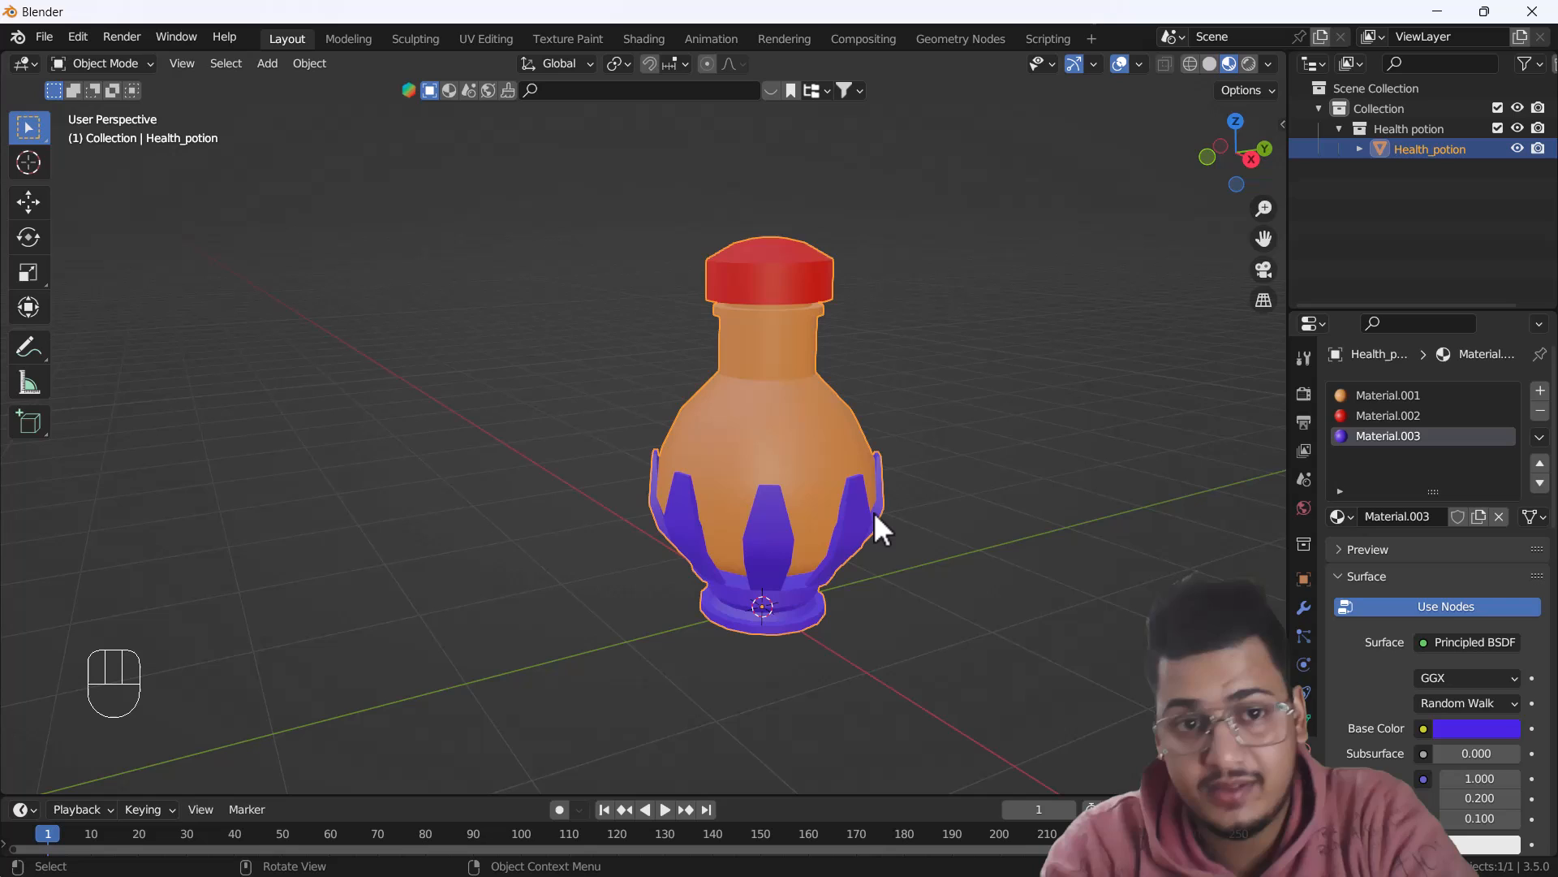
# Step: Add Material.004 to the middle band faces and set its base color to cyan
pyautogui.press('Tab')
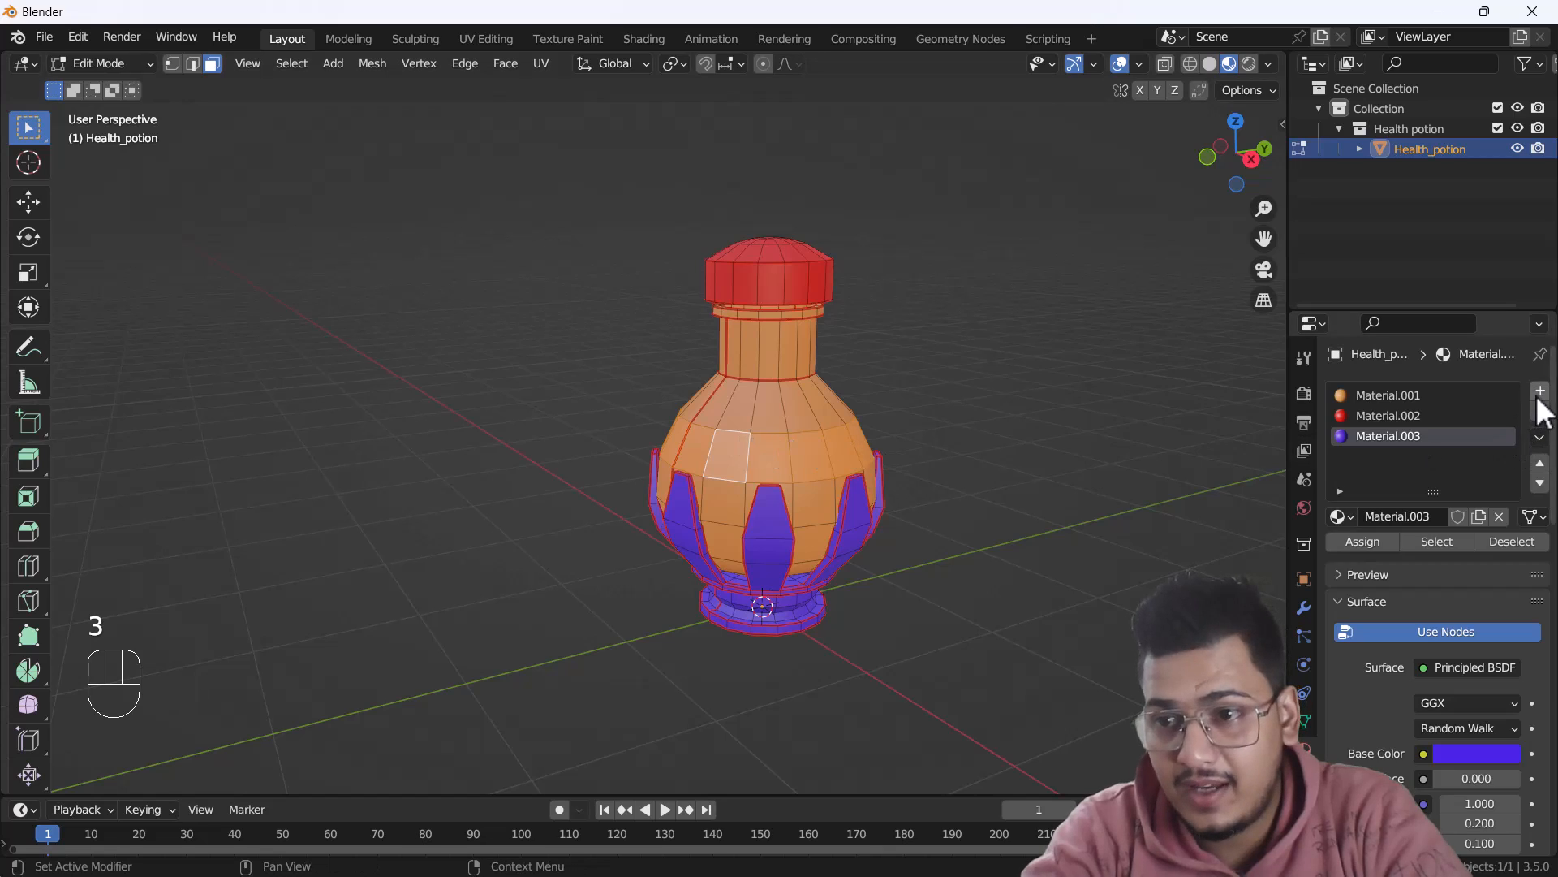
pyautogui.click(1539, 390)
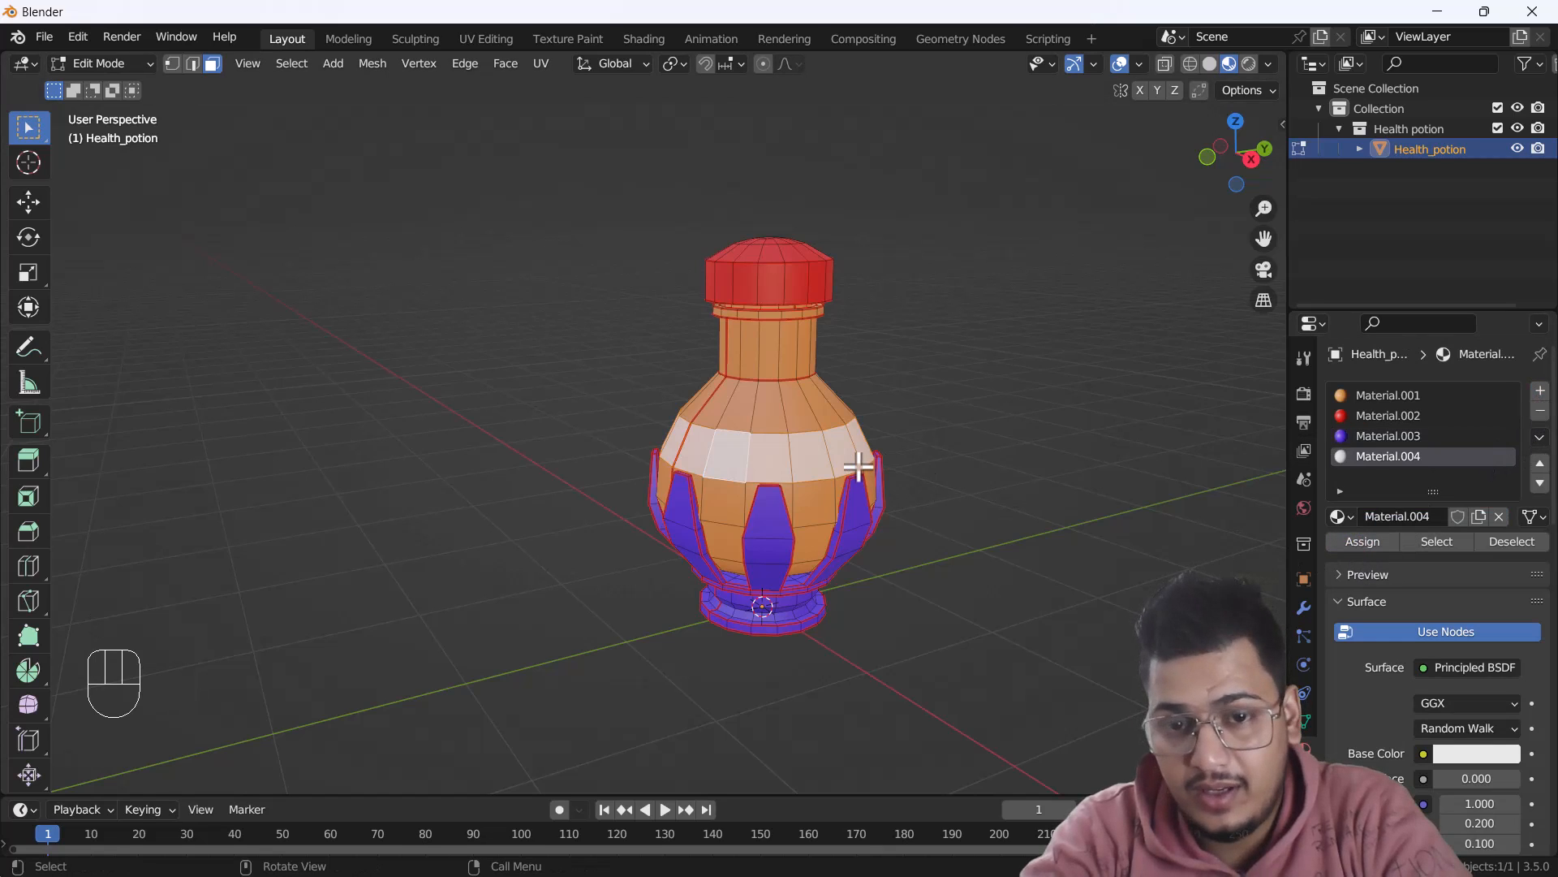
pyautogui.press('Tab')
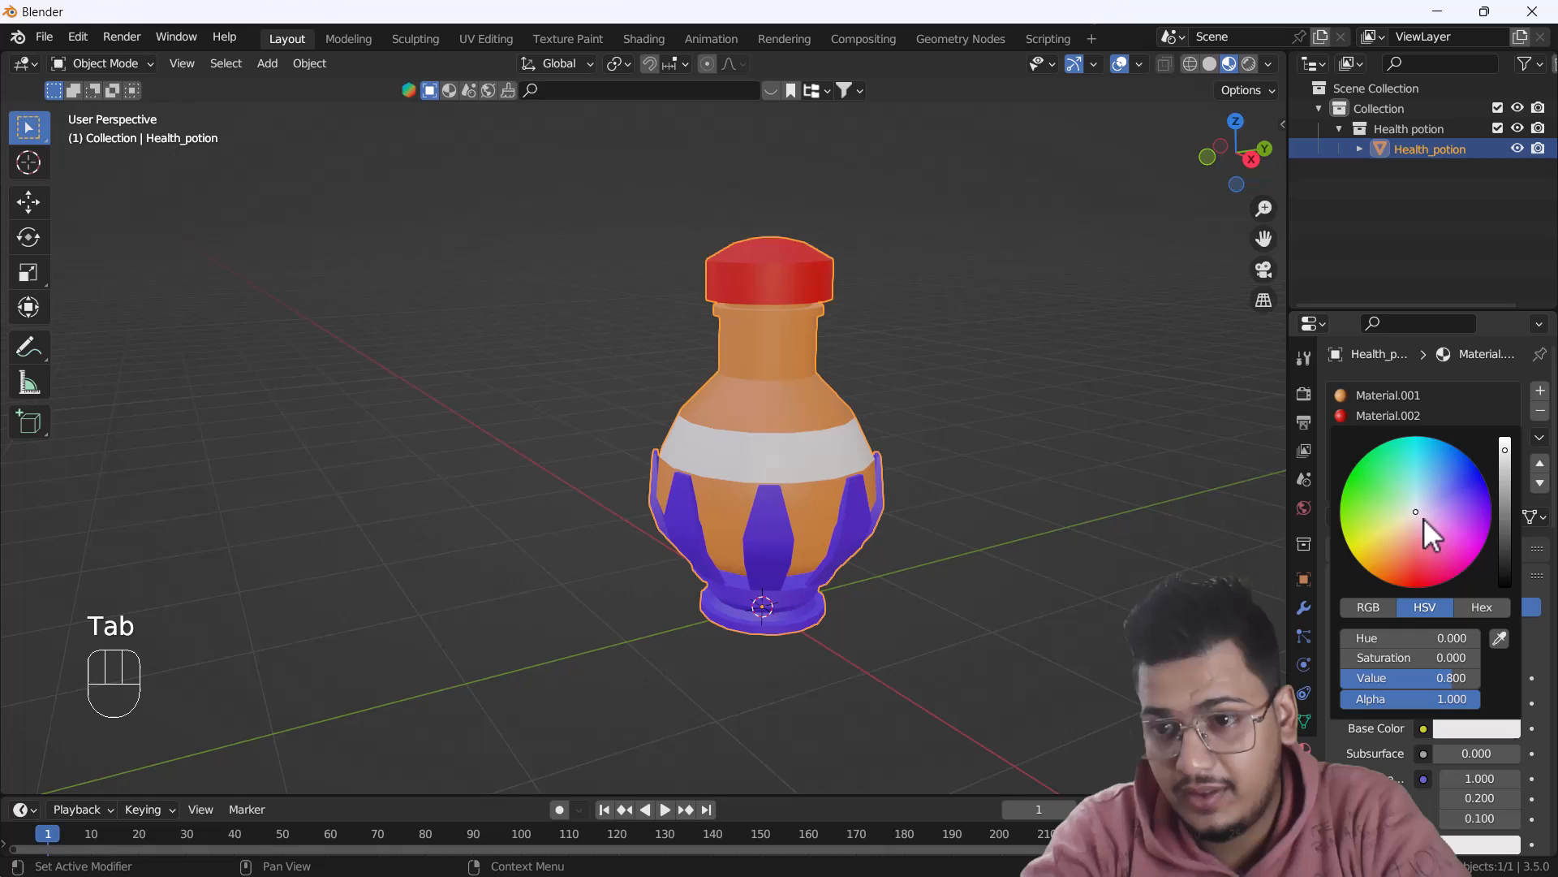
pyautogui.click(1423, 451)
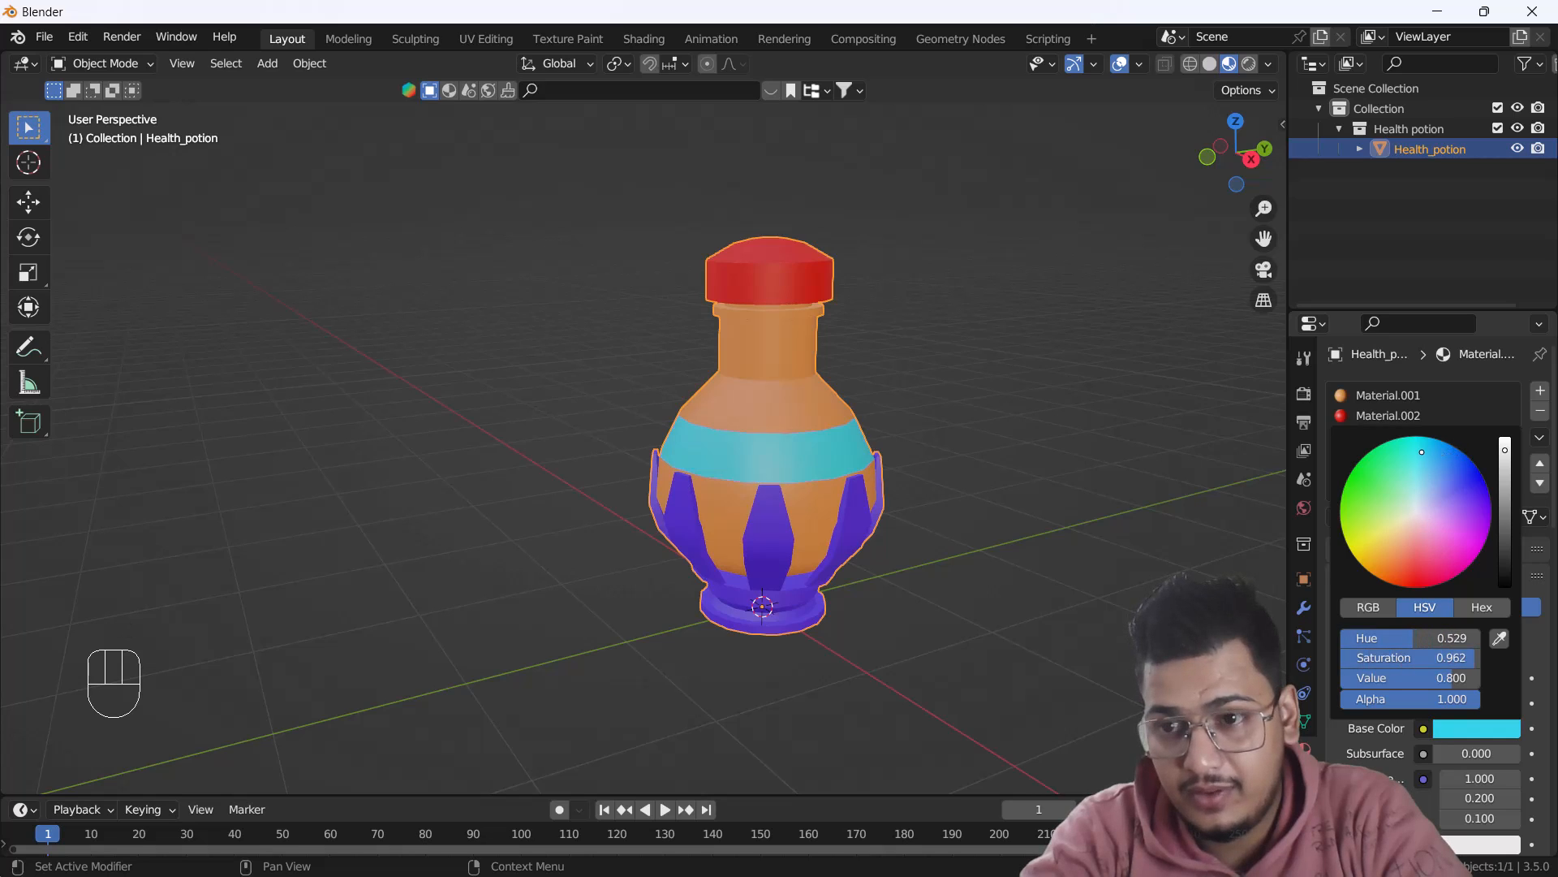